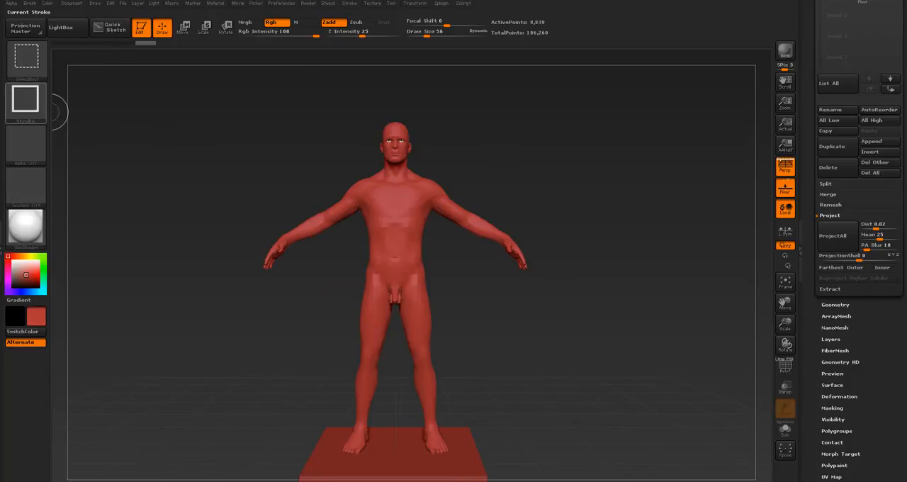
Expand the Tool > Polygroups subpalette for the default man figure in Edit mode.
{"action": "left_click", "coordinate": [25, 102]}
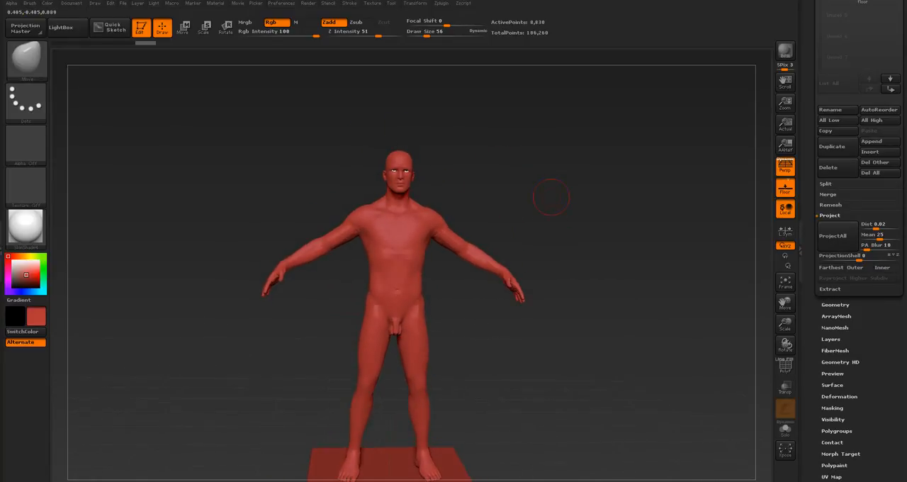
{"action": "left_click", "coordinate": [785, 366]}
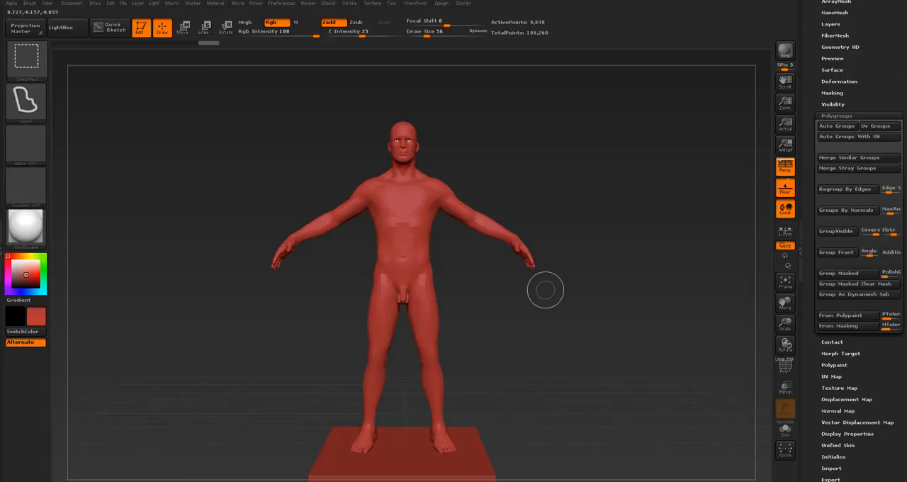
{"action": "mouse_move", "coordinate": [576, 291]}
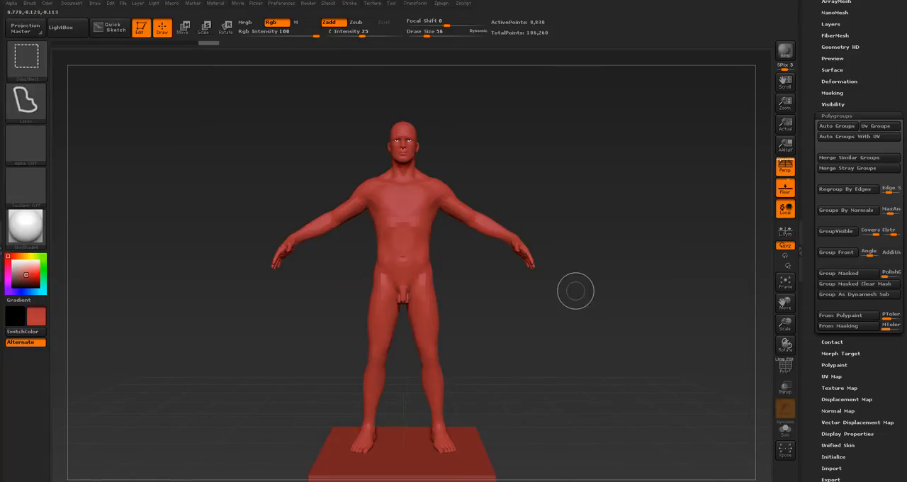
Lasso-isolate the two arms so the rest of the body is hidden.
{"action": "left_click_drag", "start_coordinate": [461, 248], "coordinate": [576, 291]}
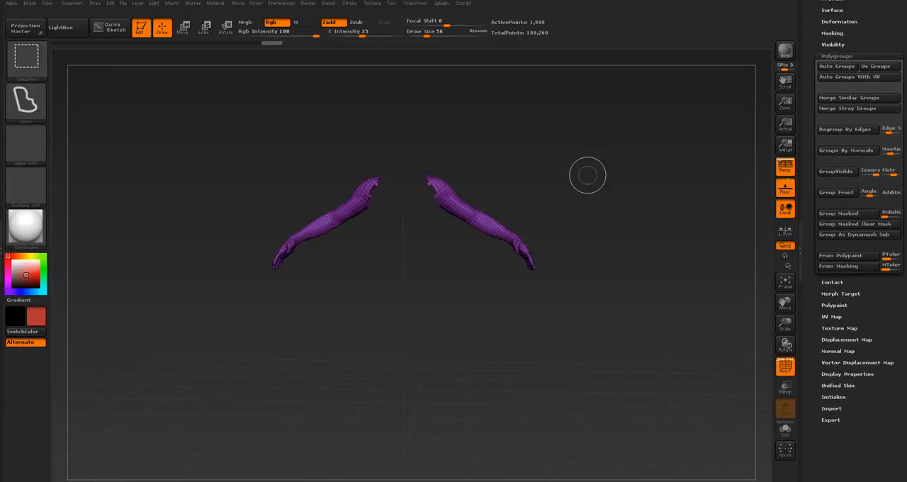
{"action": "mouse_move", "coordinate": [555, 190]}
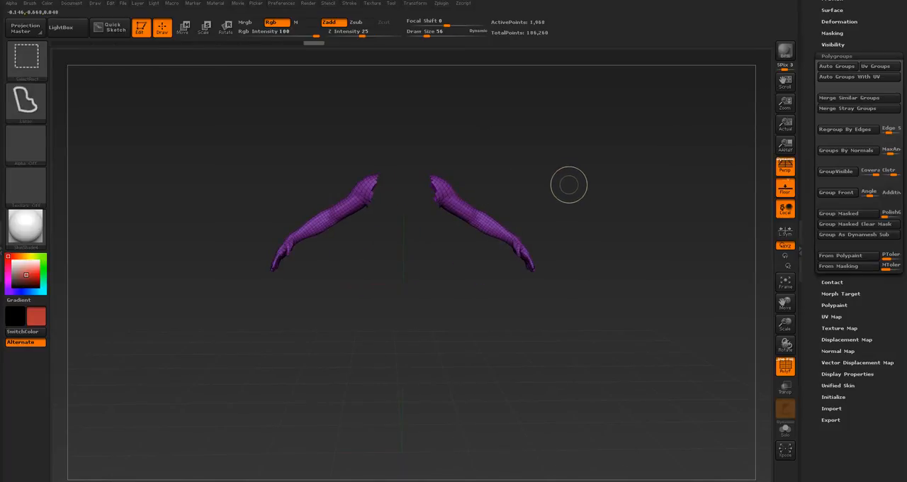
{"action": "mouse_move", "coordinate": [571, 187]}
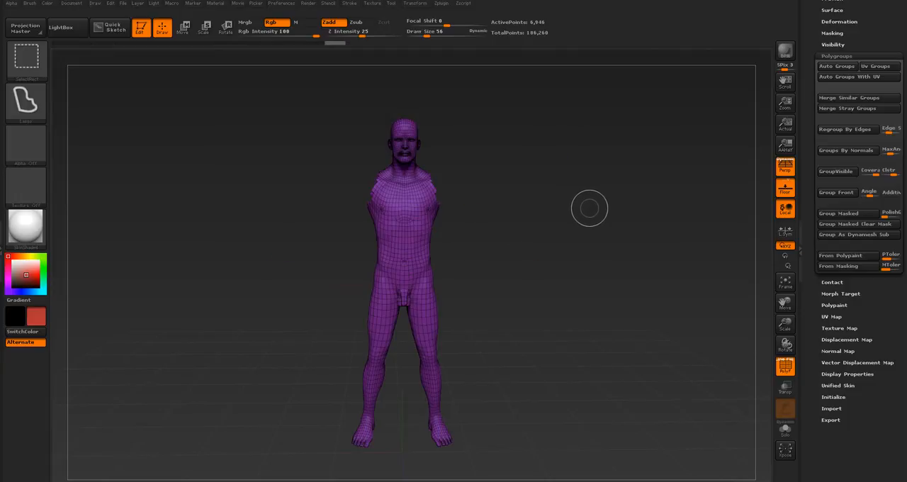
{"action": "mouse_move", "coordinate": [598, 136]}
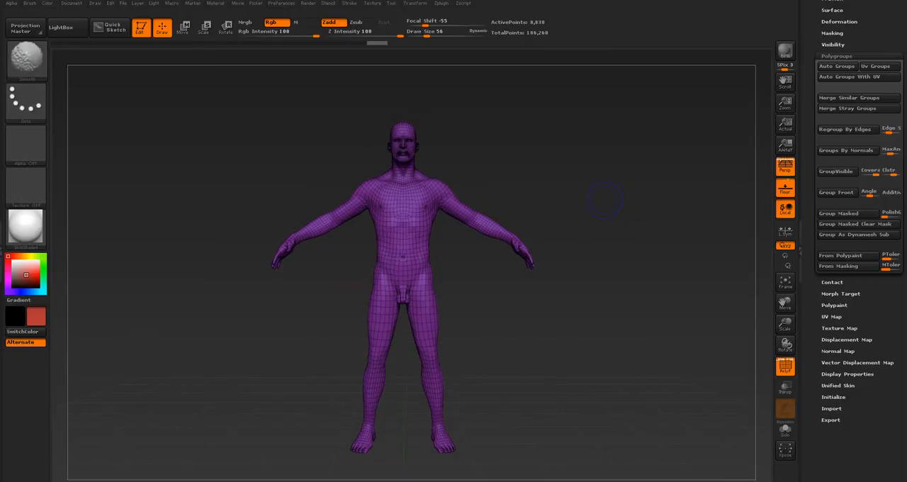
Isolate the arms again and group them into their own blue-purple polygroup.
{"action": "left_click_drag", "start_coordinate": [443, 223], "coordinate": [606, 263]}
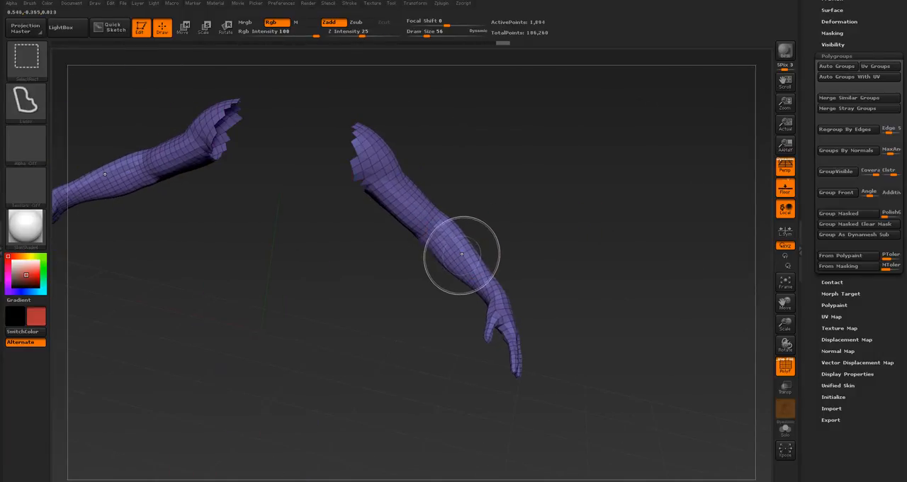
{"action": "left_click_drag", "start_coordinate": [461, 254], "coordinate": [496, 226]}
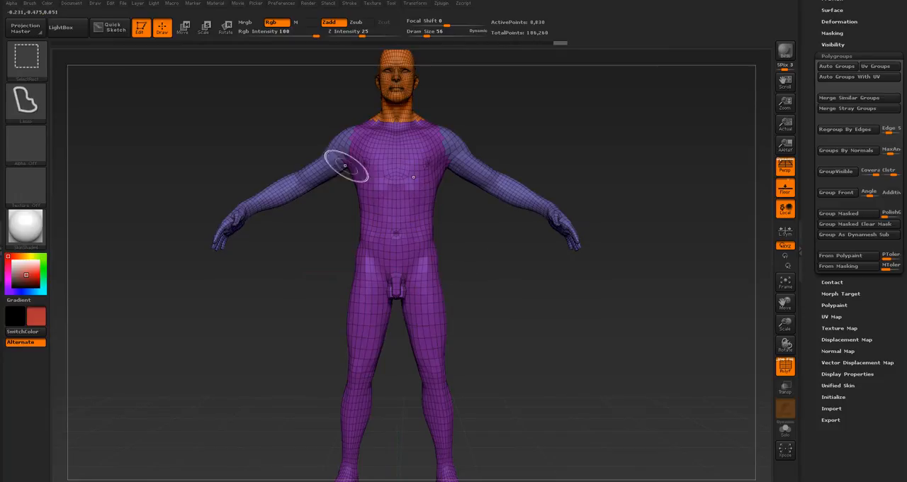
Toggle the polygroup display and mask the upper body, leaving the legs unmasked.
{"action": "left_click", "coordinate": [184, 27]}
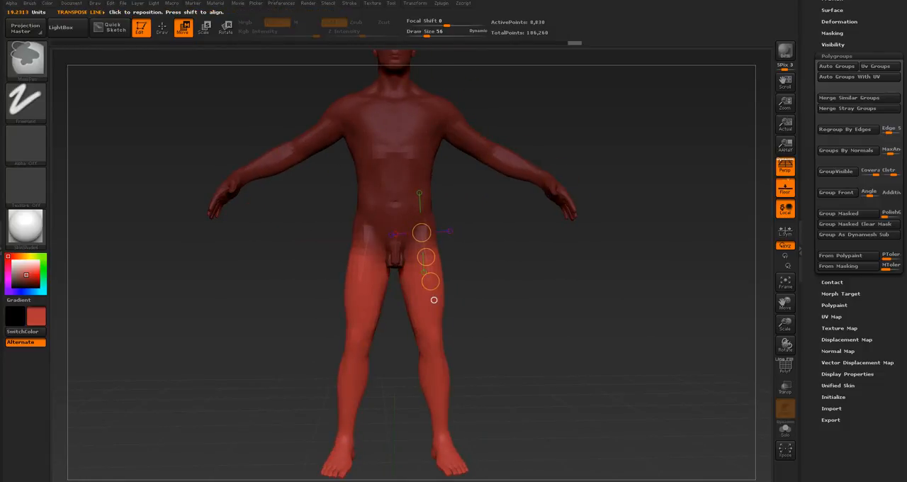
{"action": "left_click", "coordinate": [162, 27]}
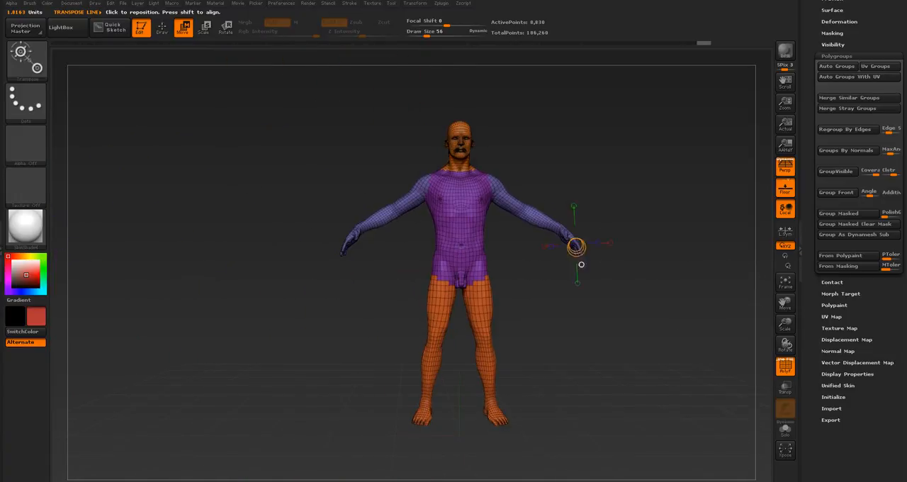
Recentre the whole figure in the viewport after grouping the legs.
{"action": "left_click_drag", "start_coordinate": [575, 246], "coordinate": [516, 243]}
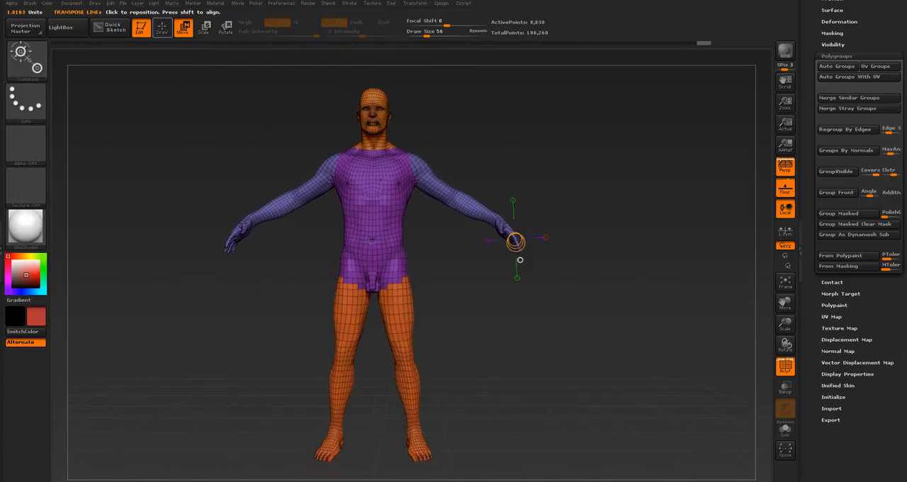